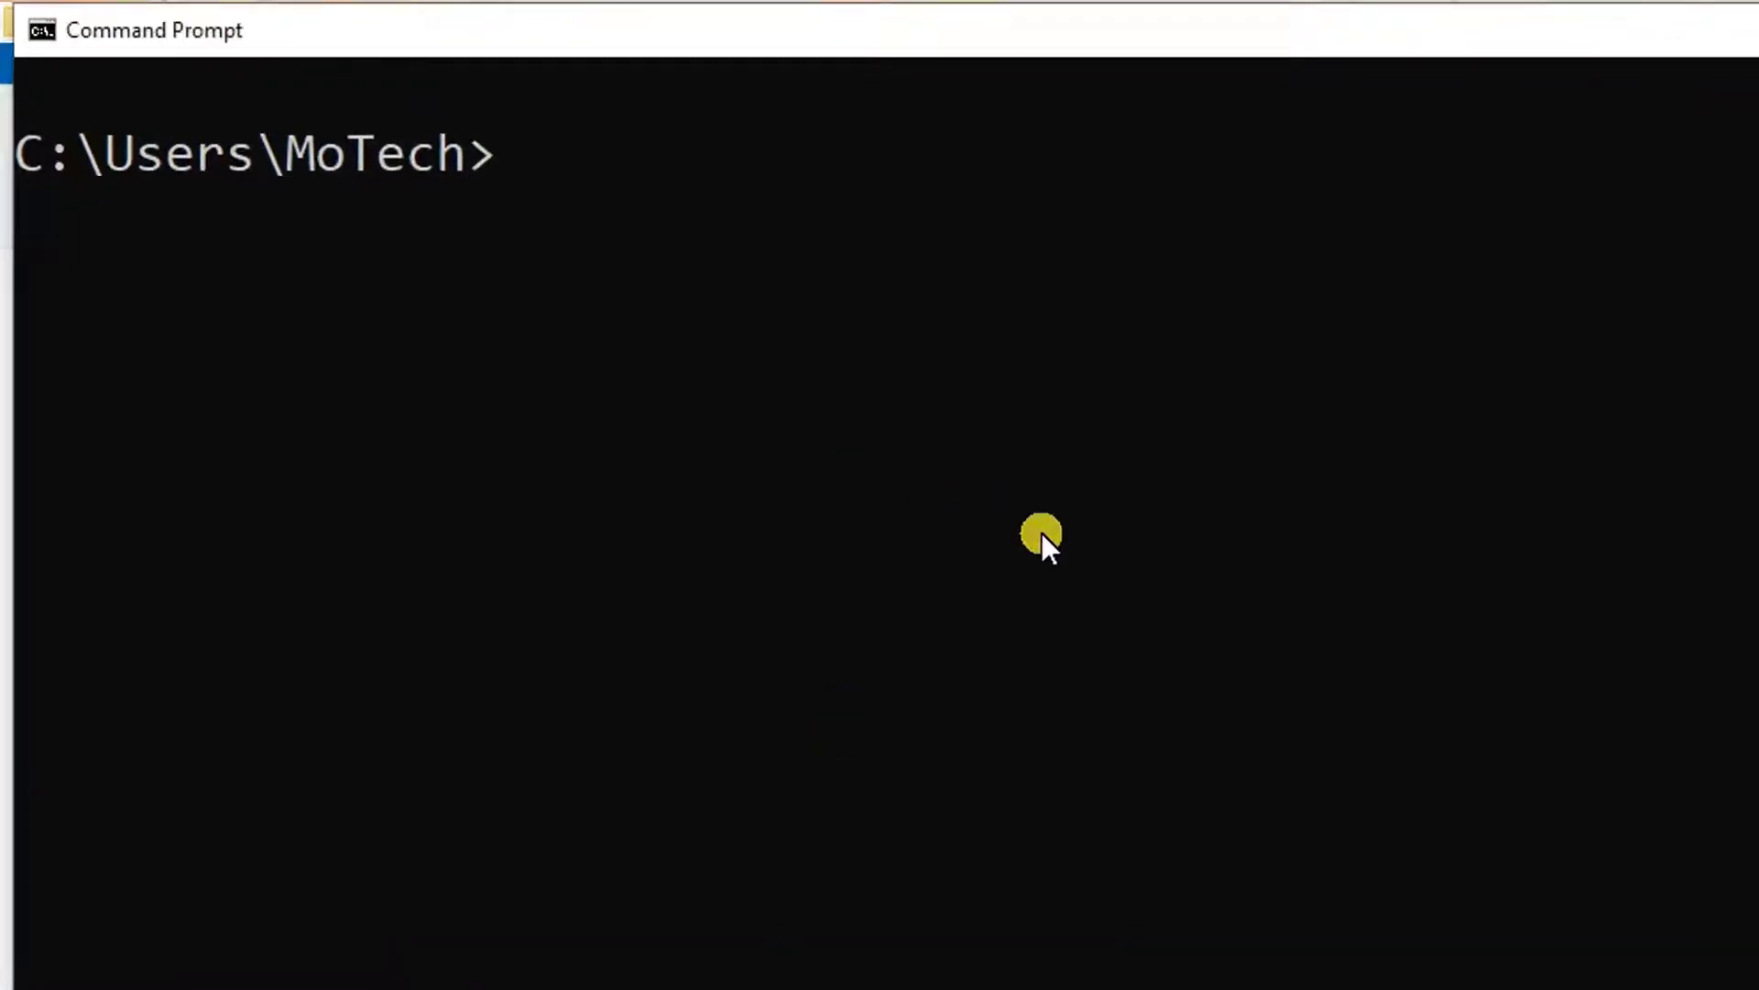
- Run 'pip install numpy', which reports NumPy 1.18.3 is already installed
{"action": "type", "text": "pi"}
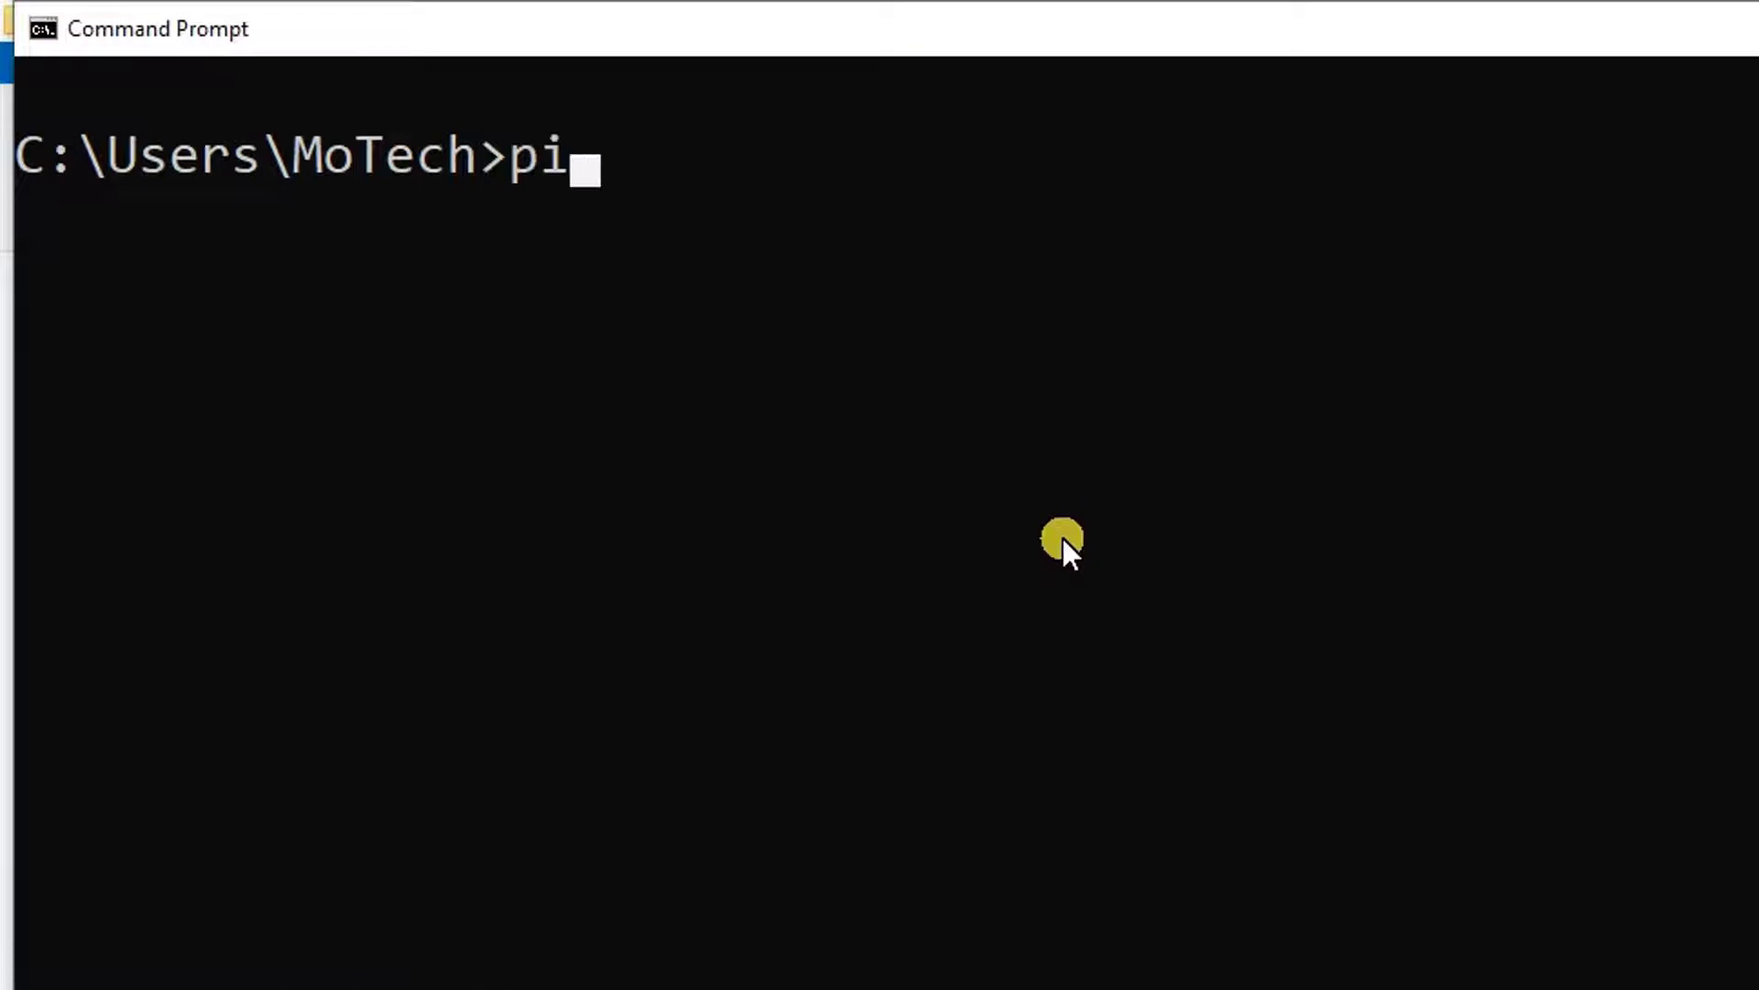
{"action": "type", "text": "p"}
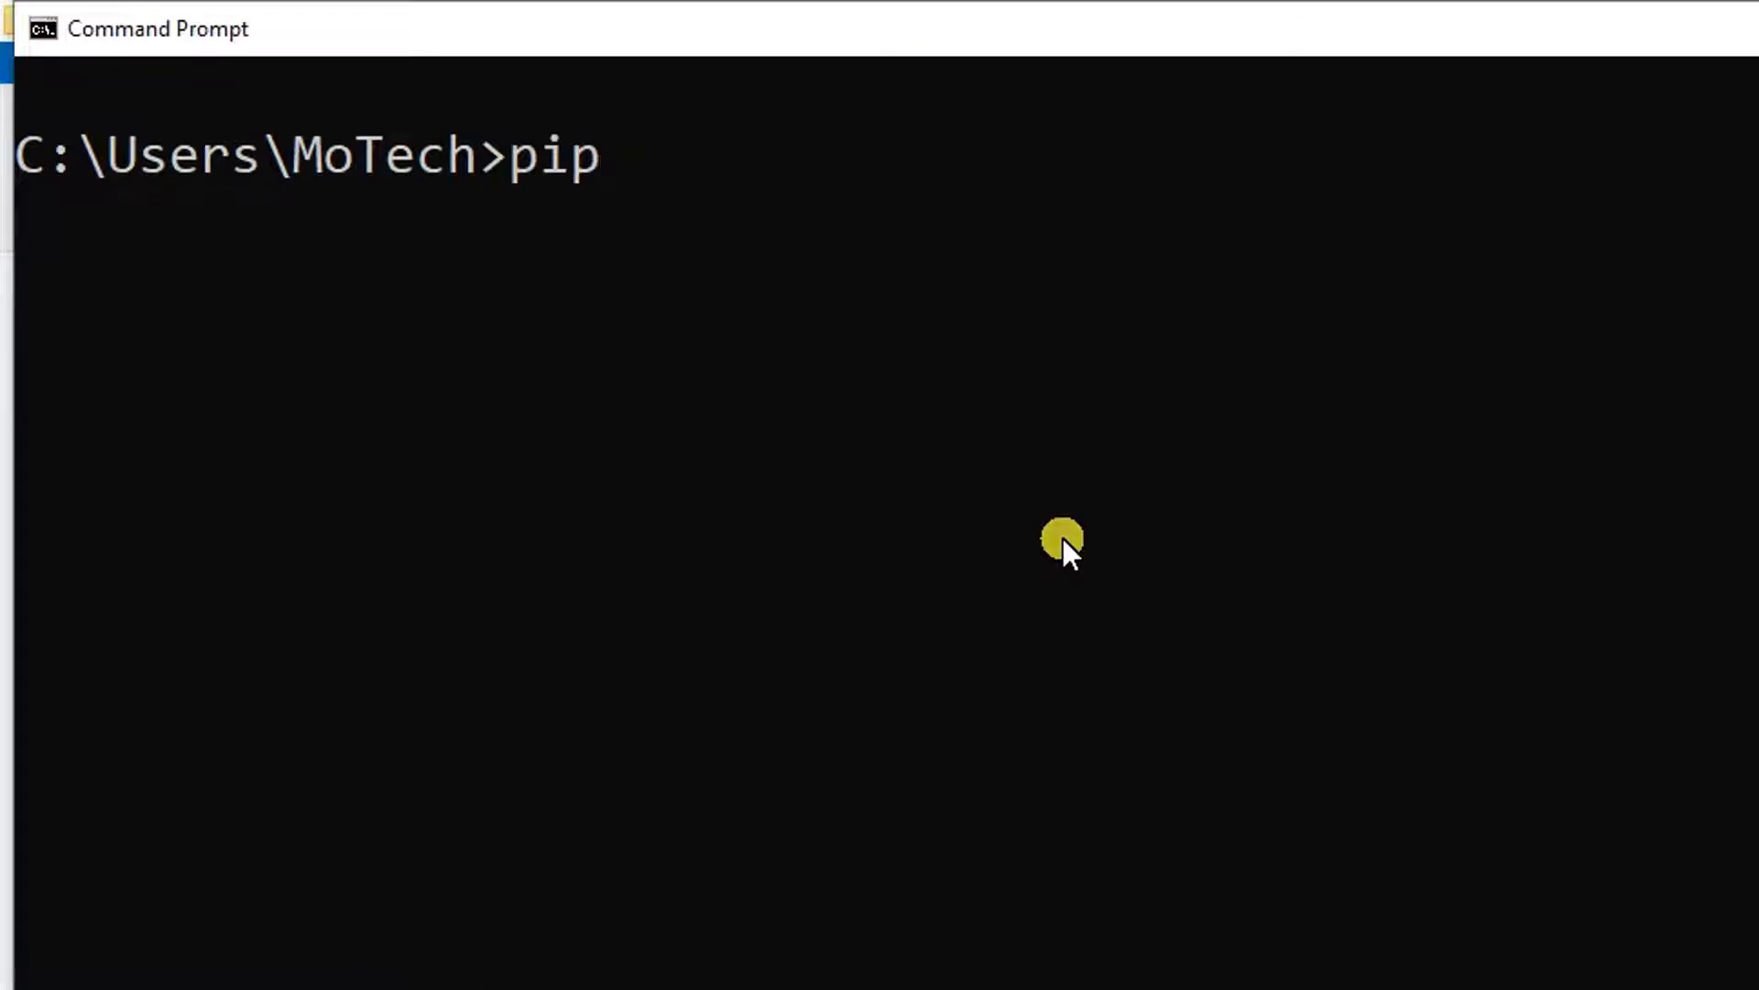
{"action": "type", "text": "inst"}
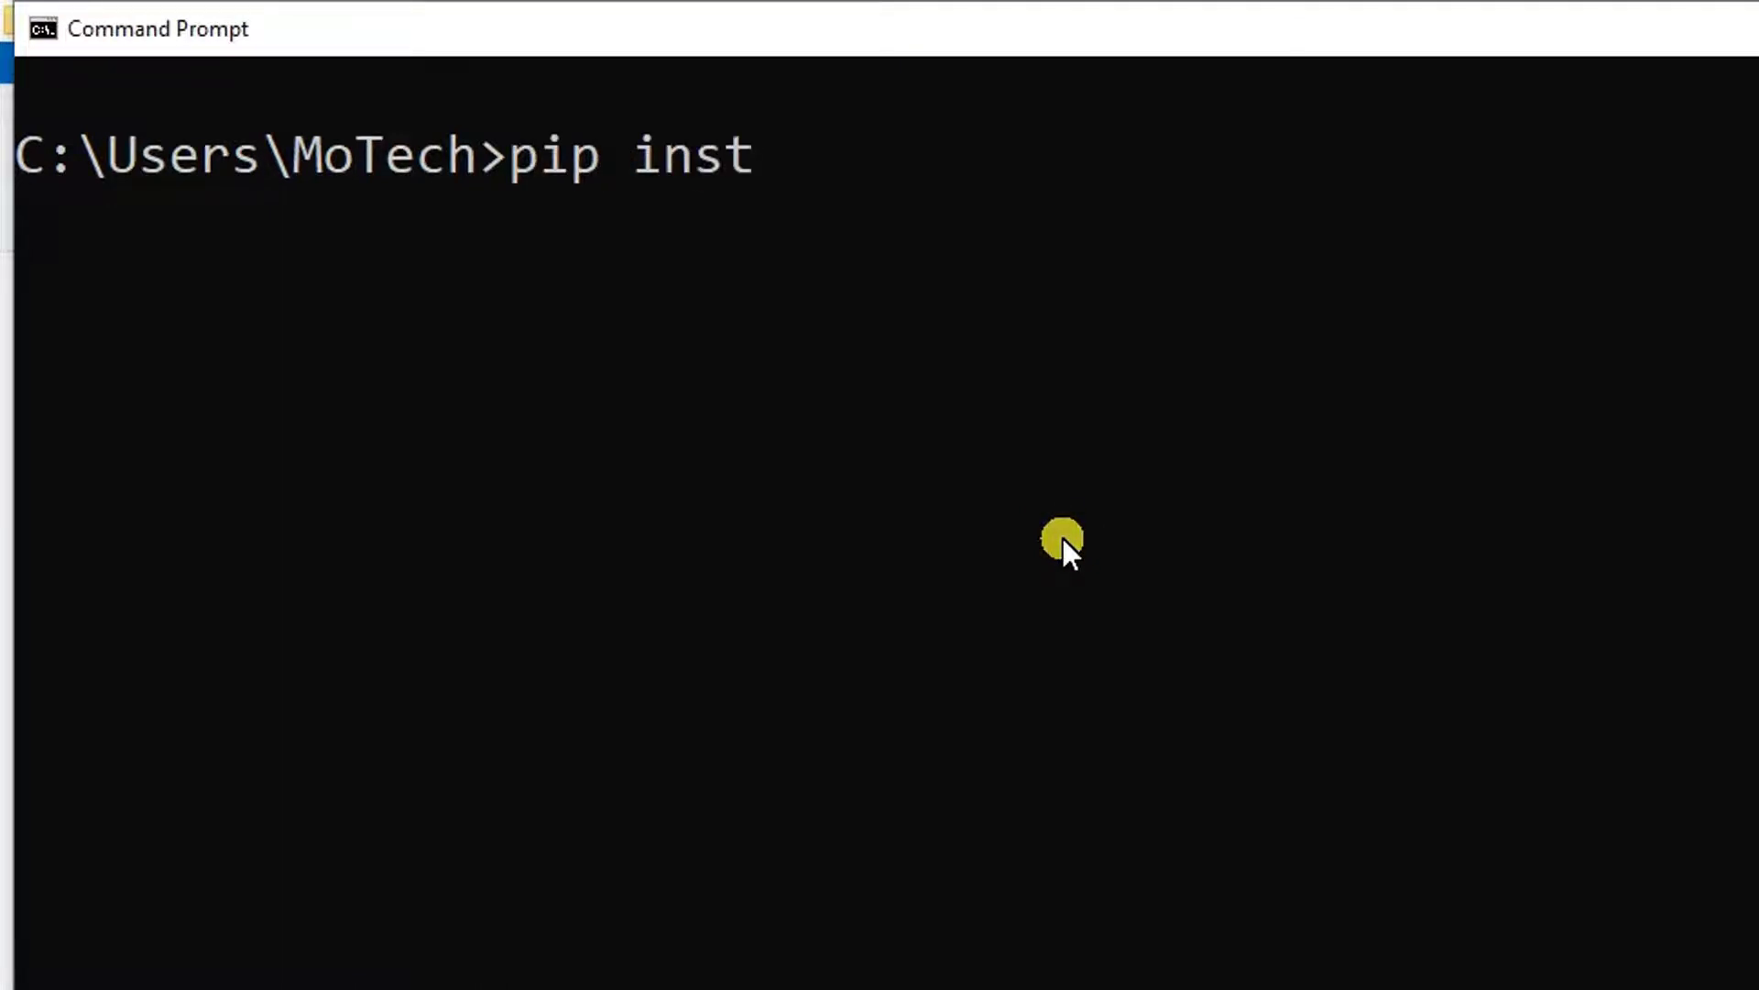
{"action": "type", "text": "all"}
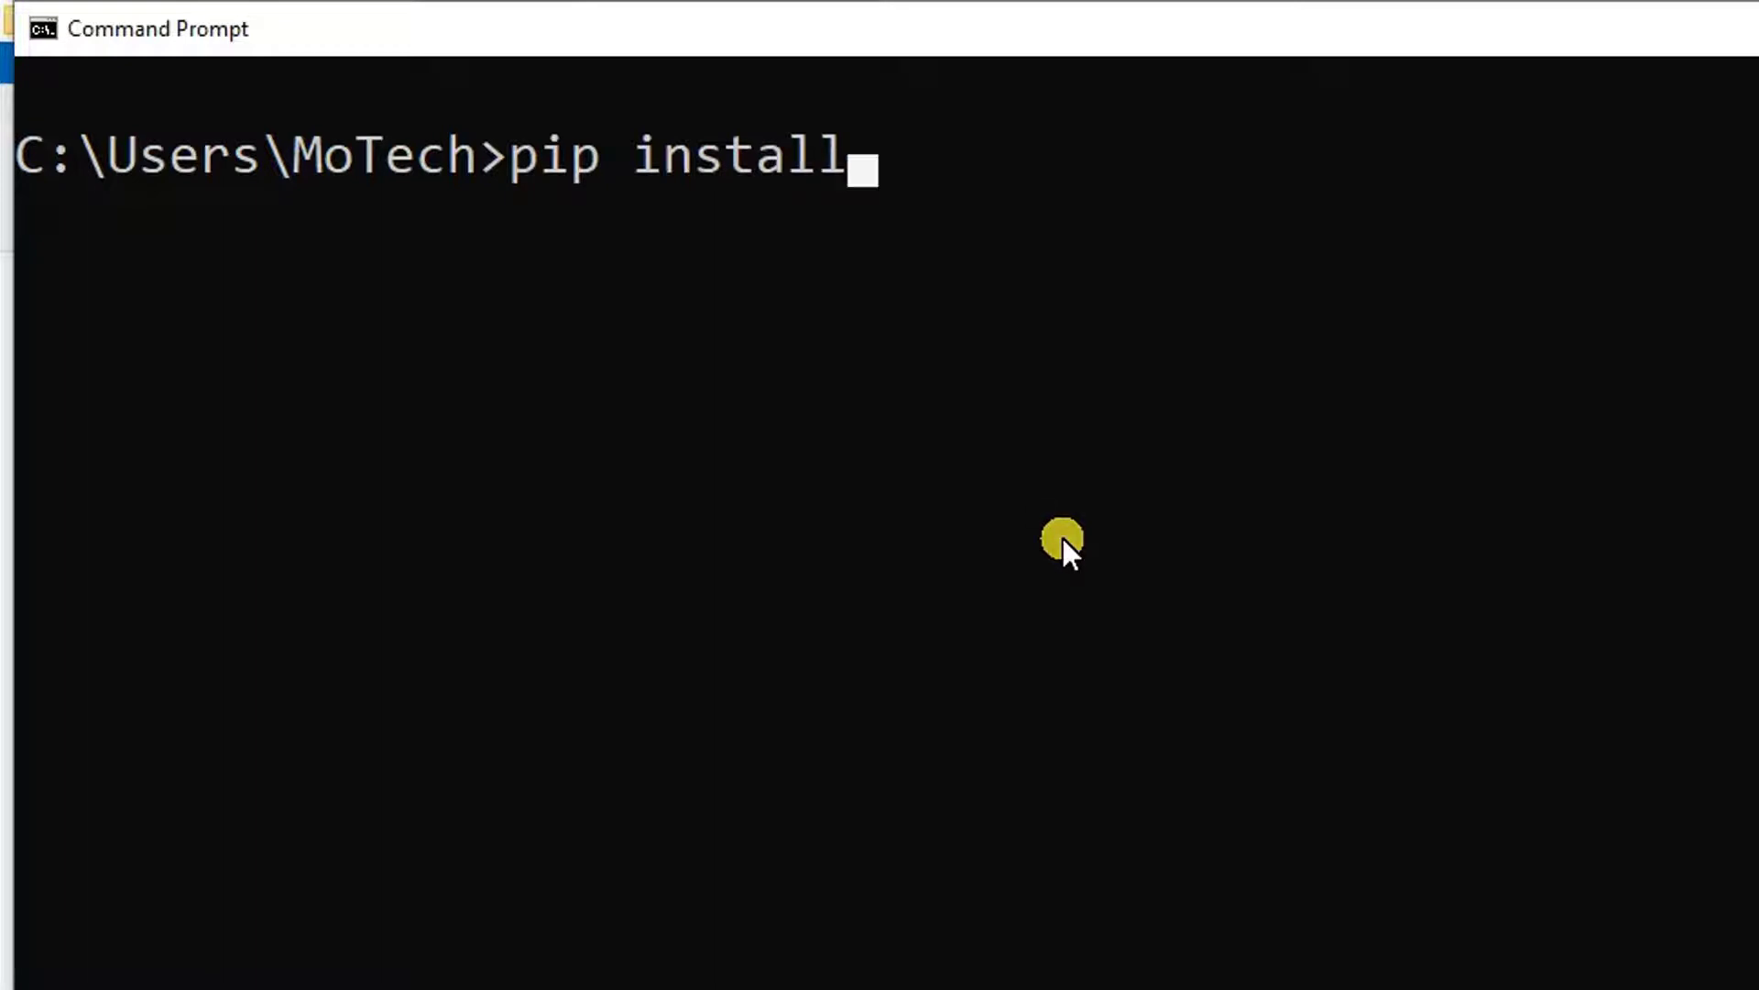
{"action": "type", "text": "numpy"}
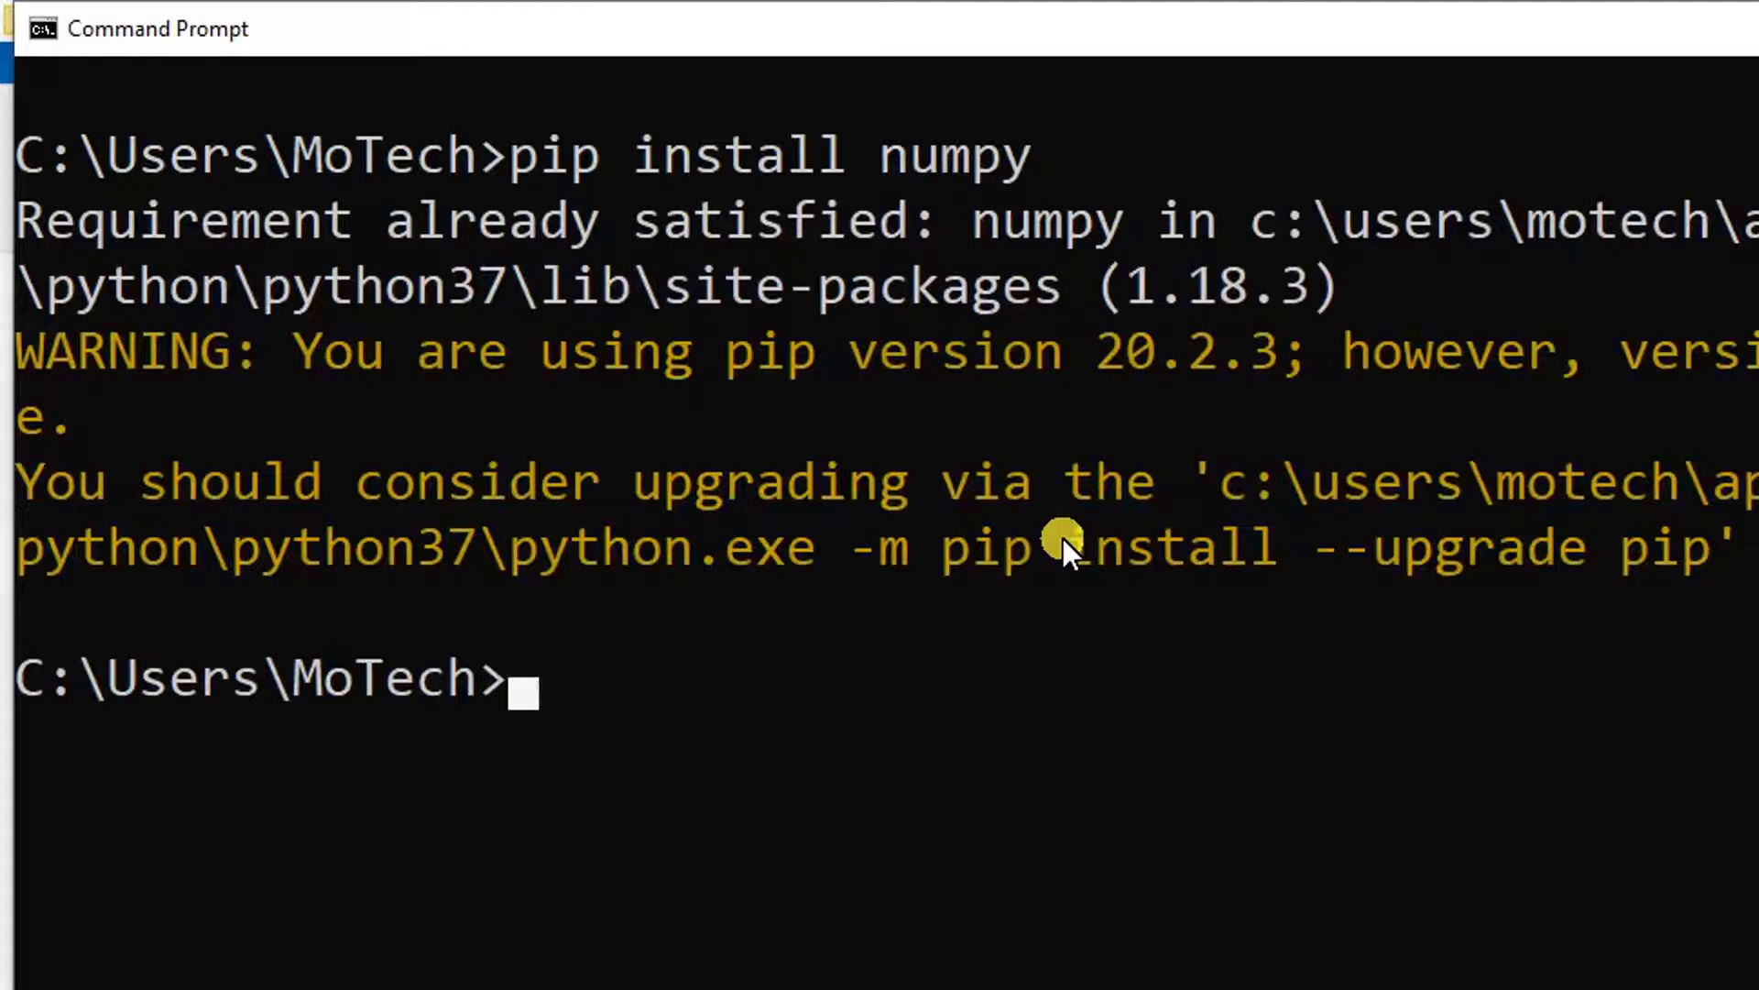
- Run the 'python' command to launch the Python 3.7.0 interpreter
{"action": "type", "text": "p"}
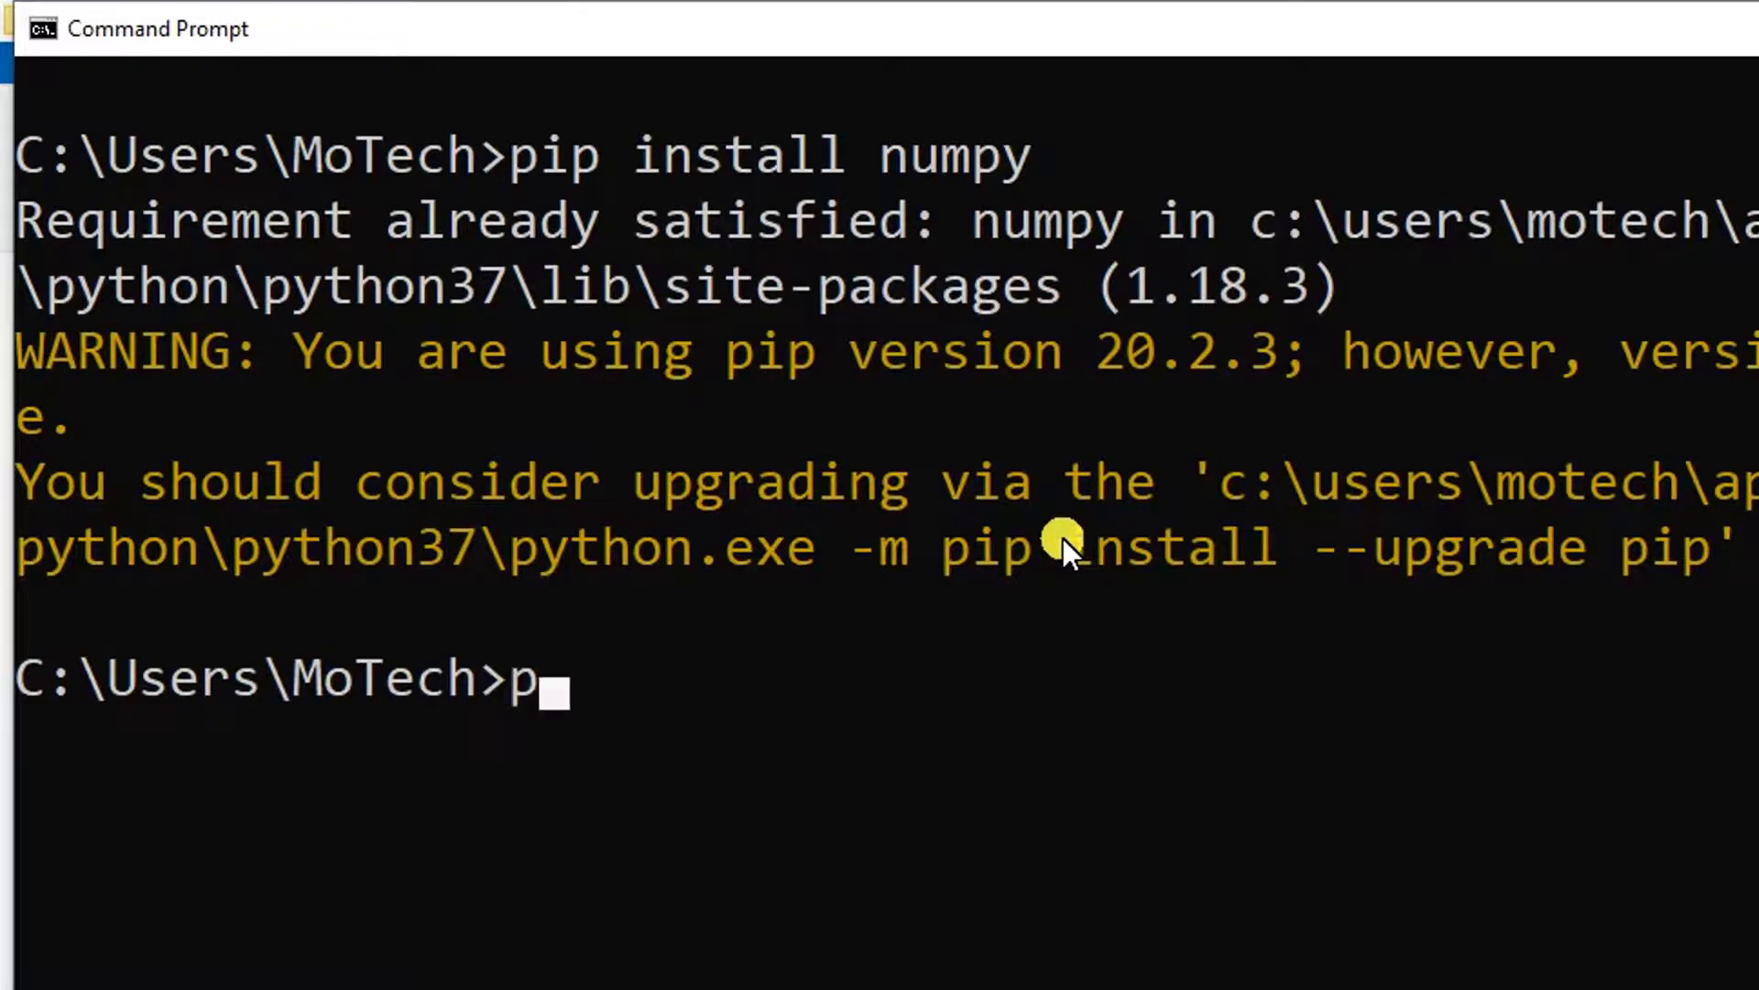
{"action": "type", "text": "ytho"}
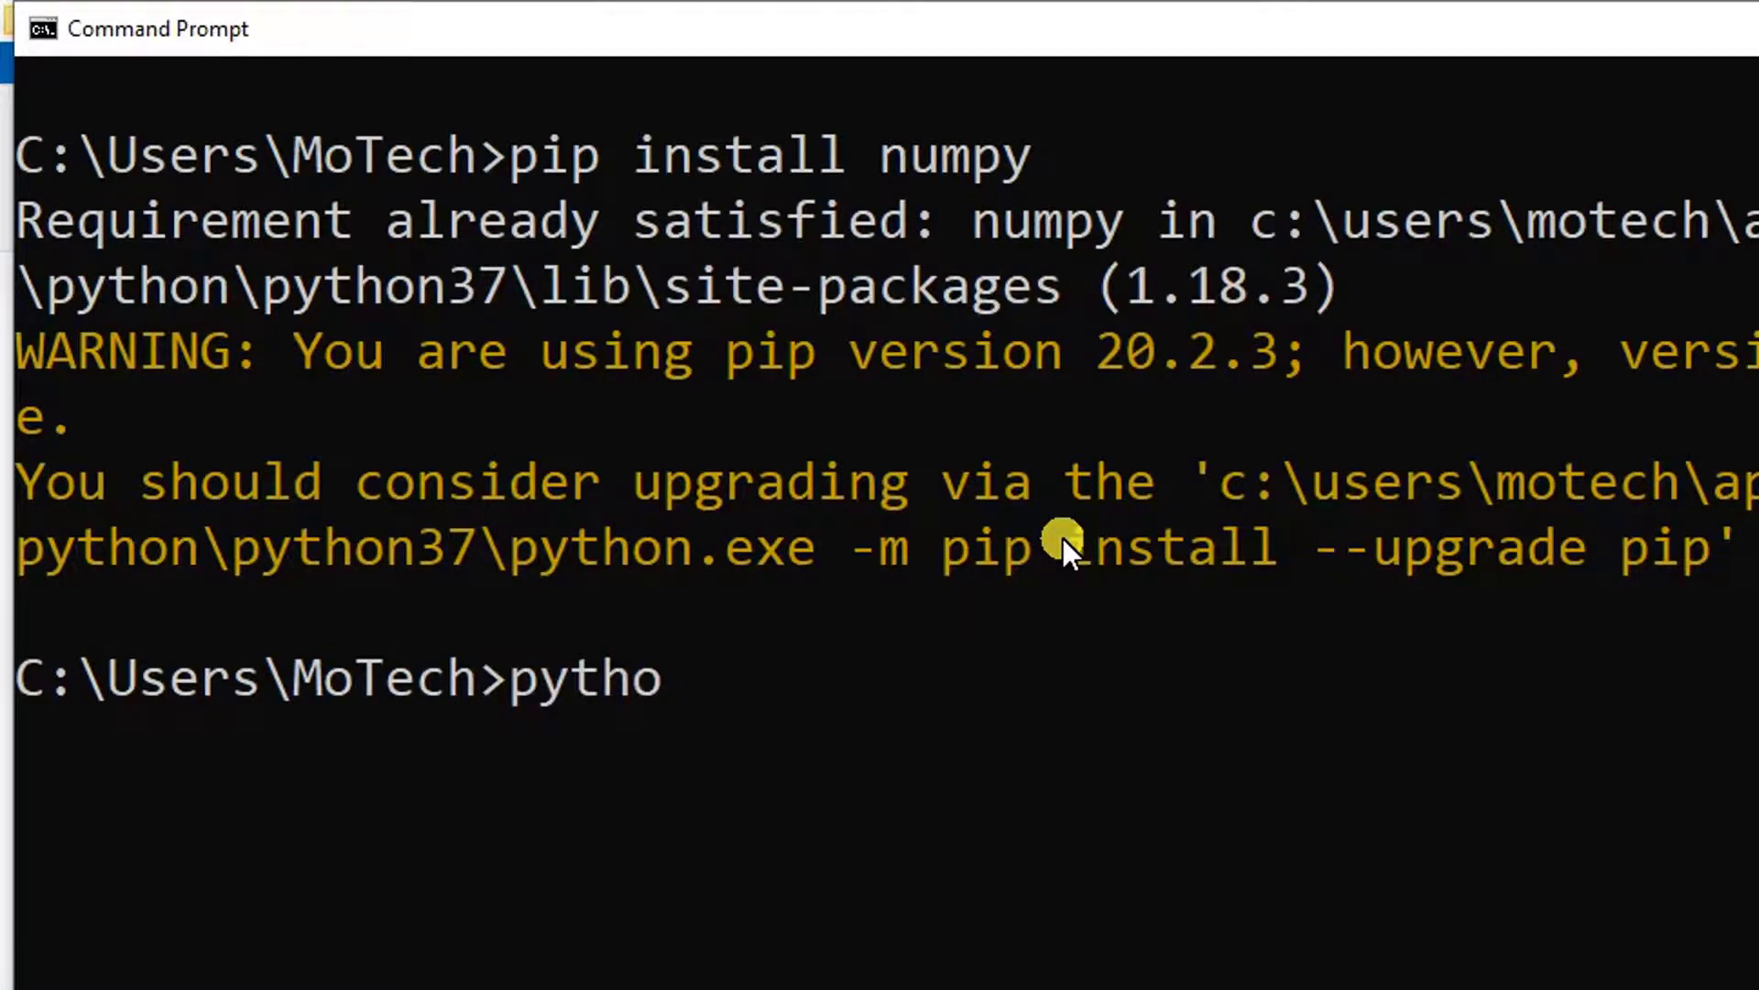
{"action": "type", "text": "n"}
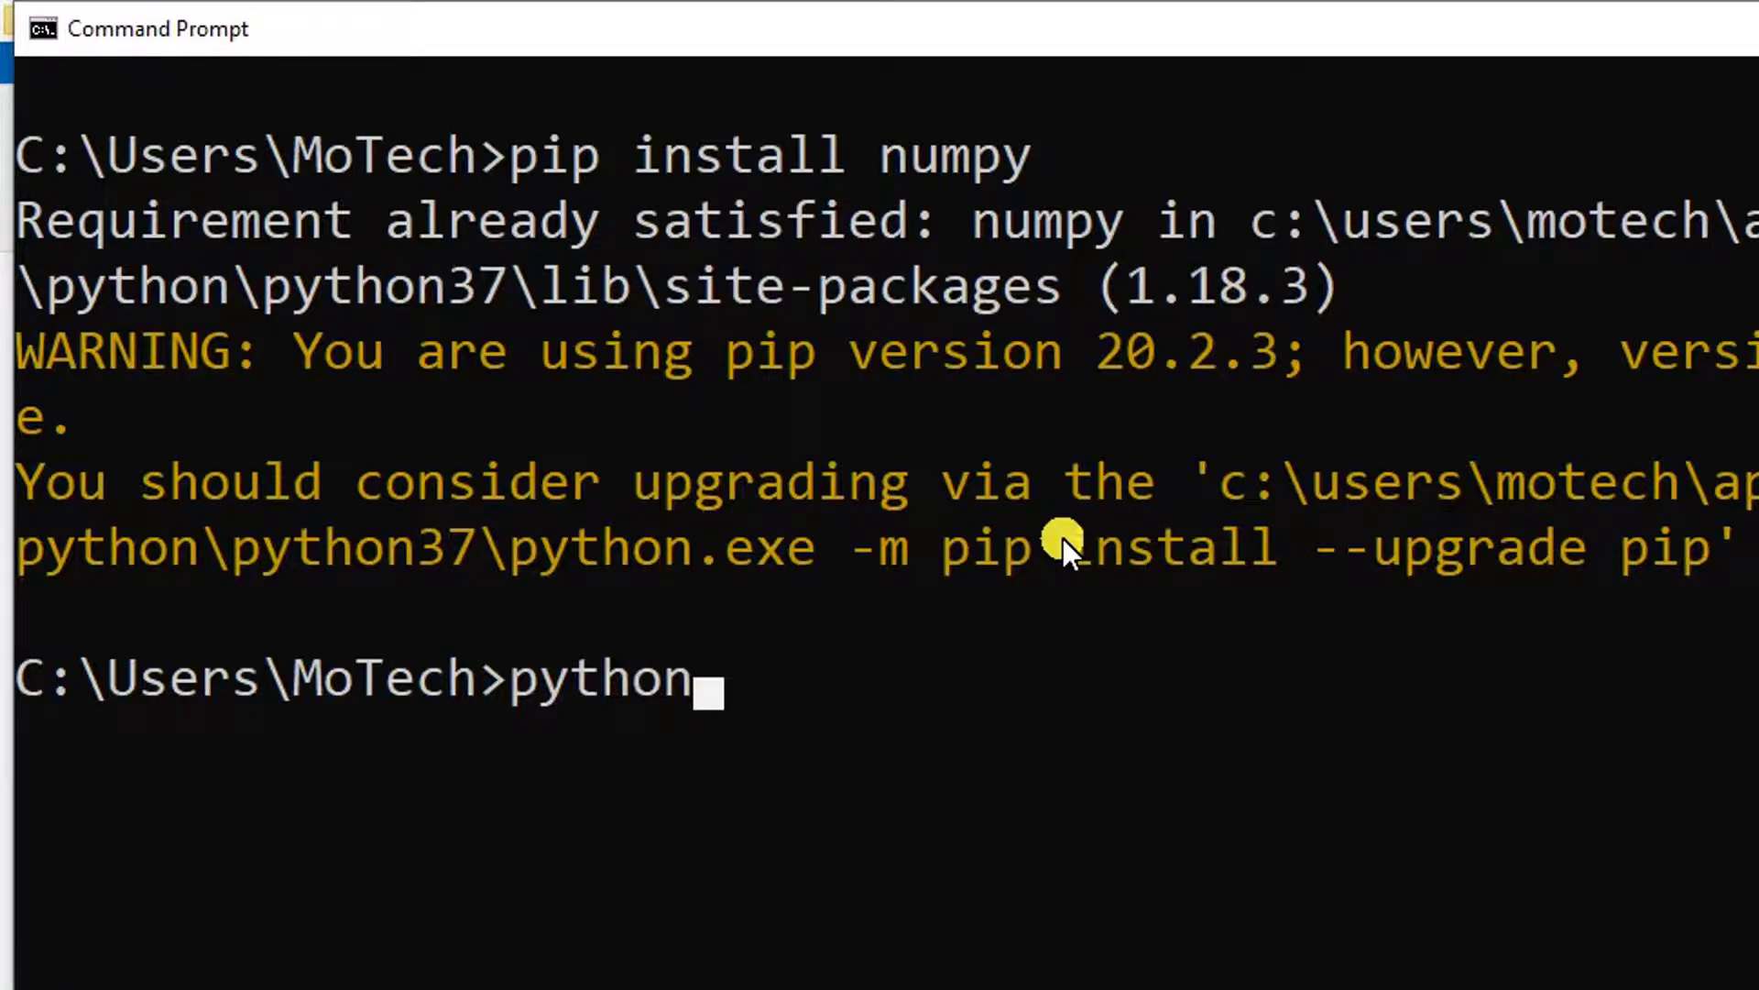
{"action": "key", "text": "Return"}
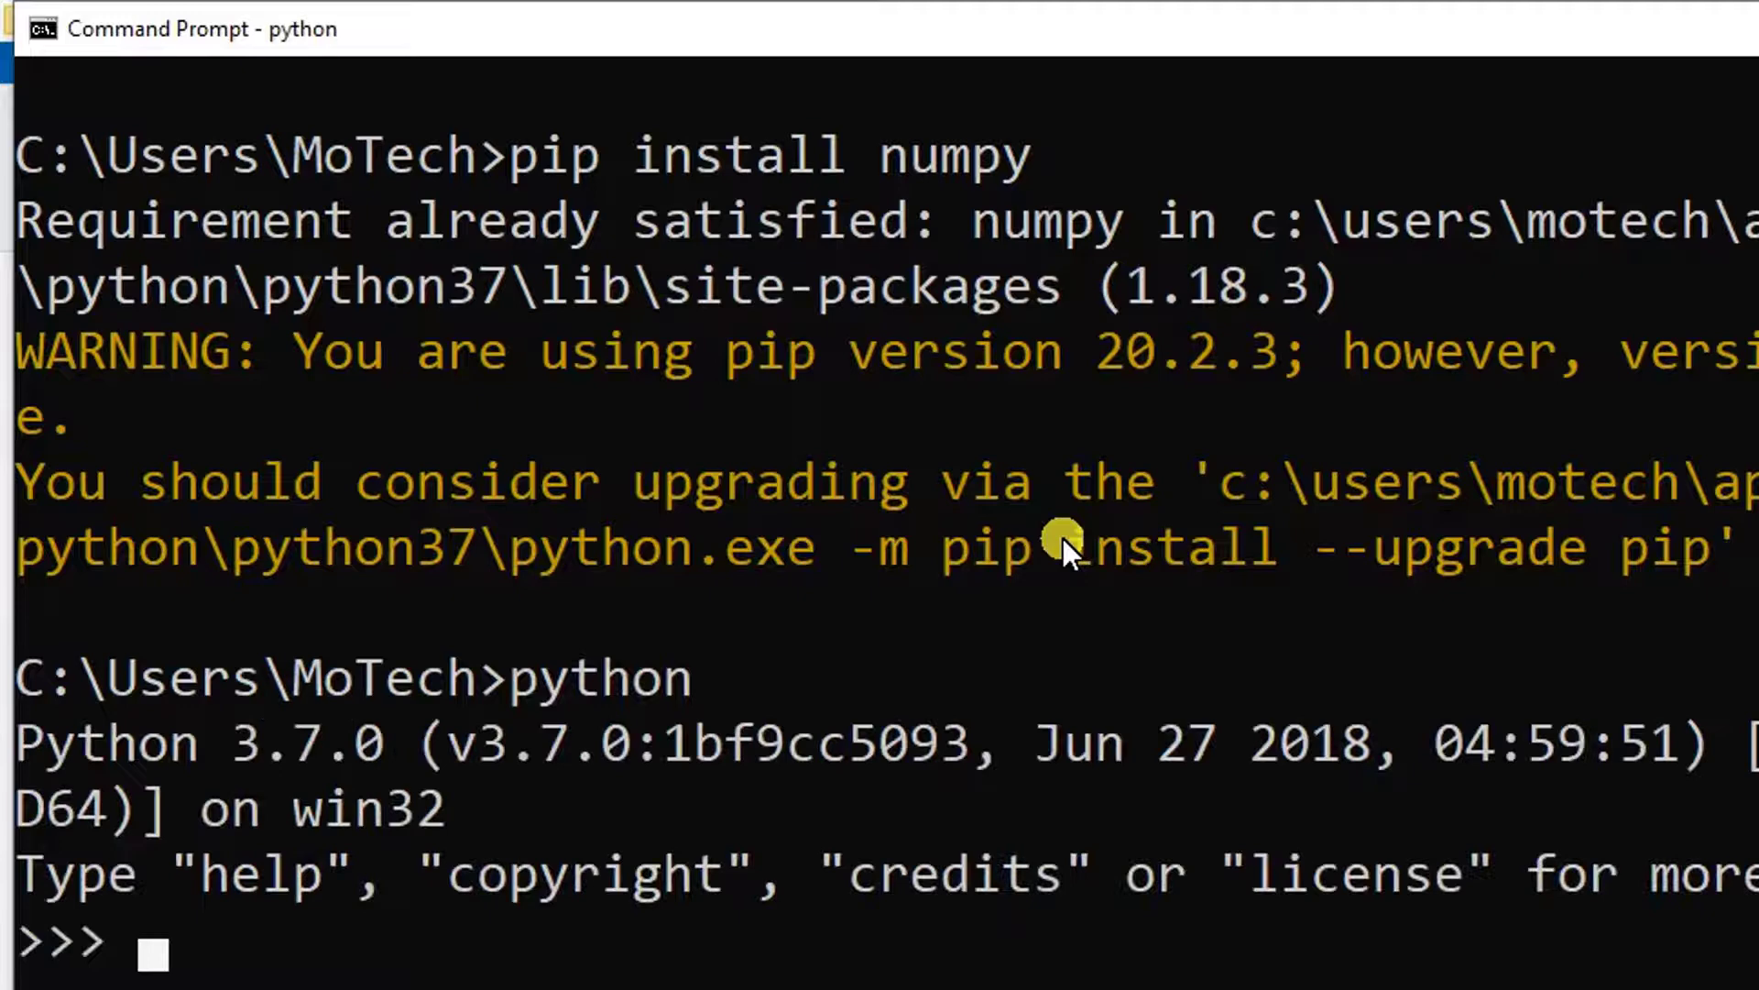
- Enter 'import numpy' at the >>> prompt without running it yet
{"action": "type", "text": "imp"}
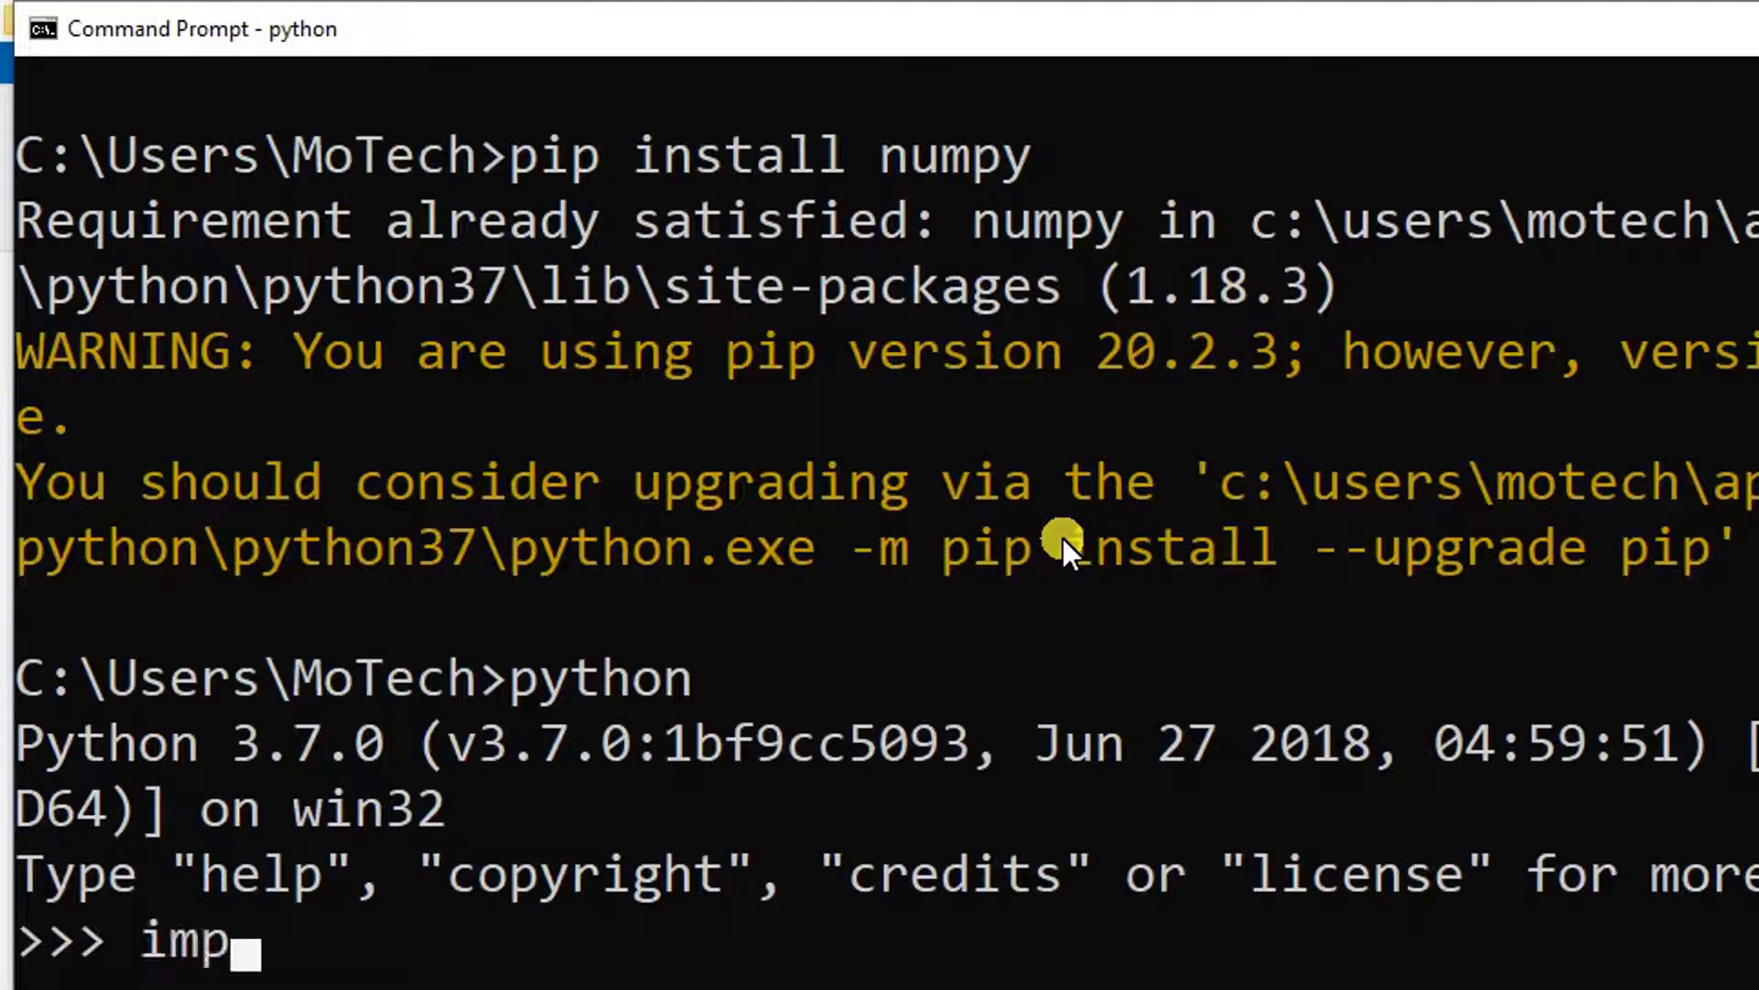
{"action": "type", "text": "ort n"}
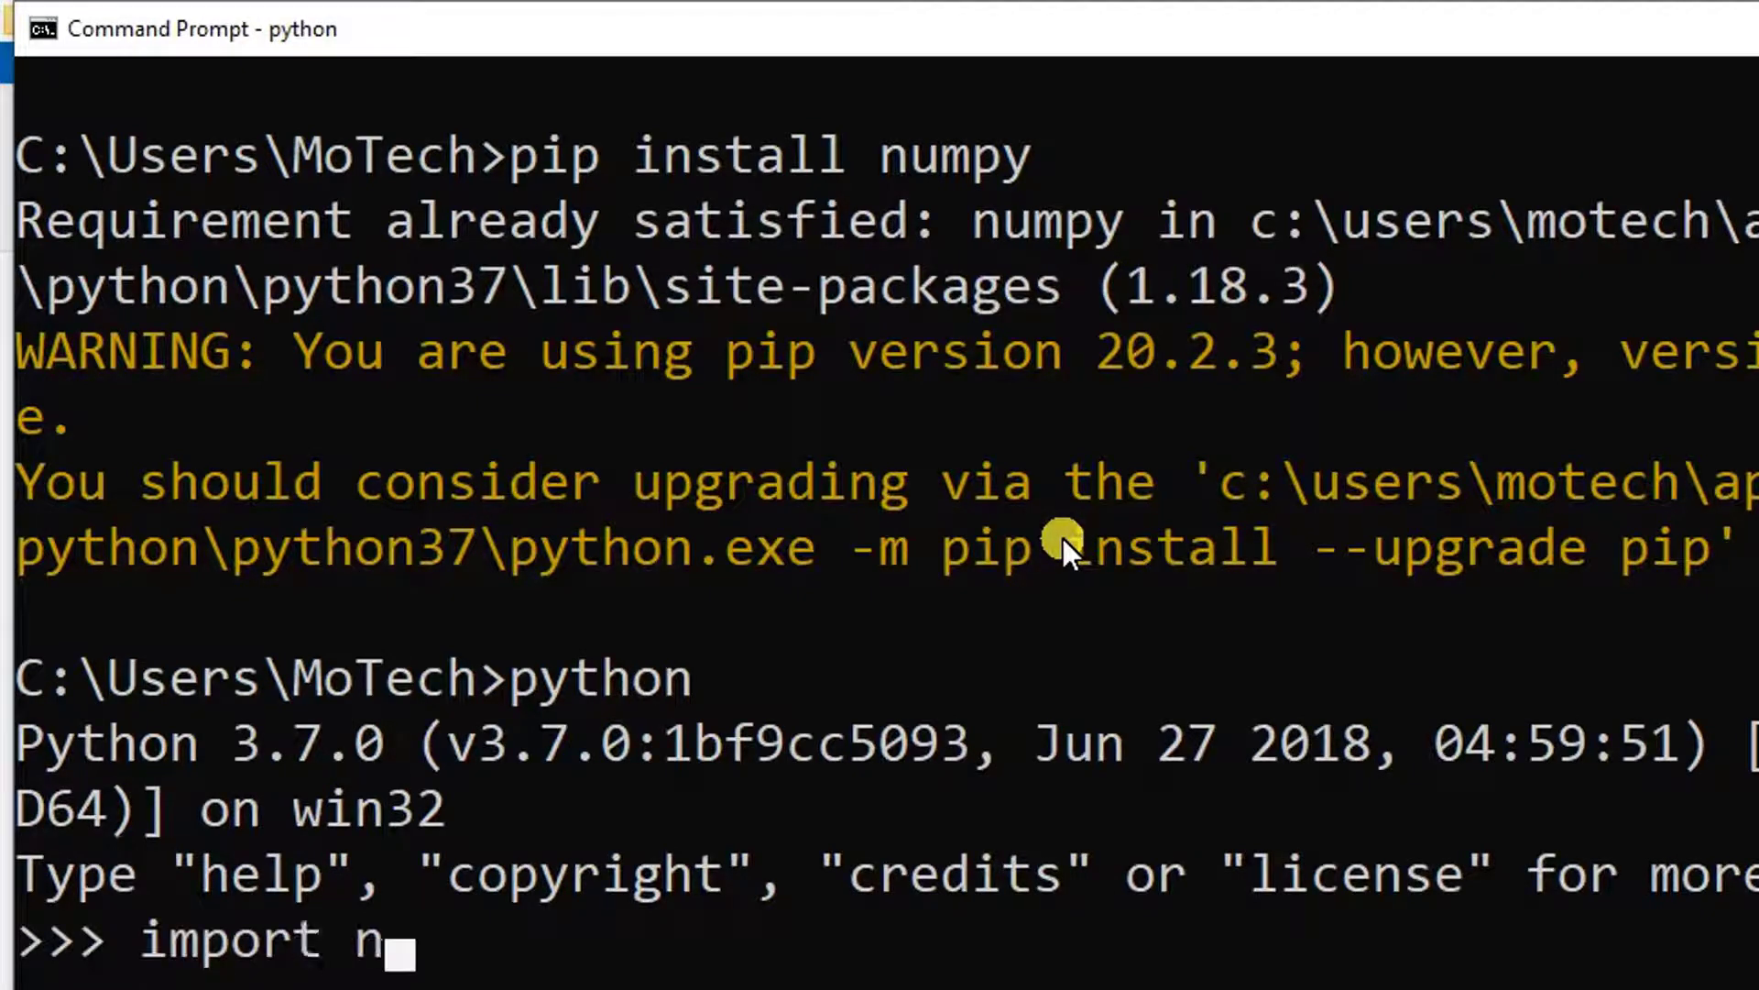
{"action": "type", "text": "umpy"}
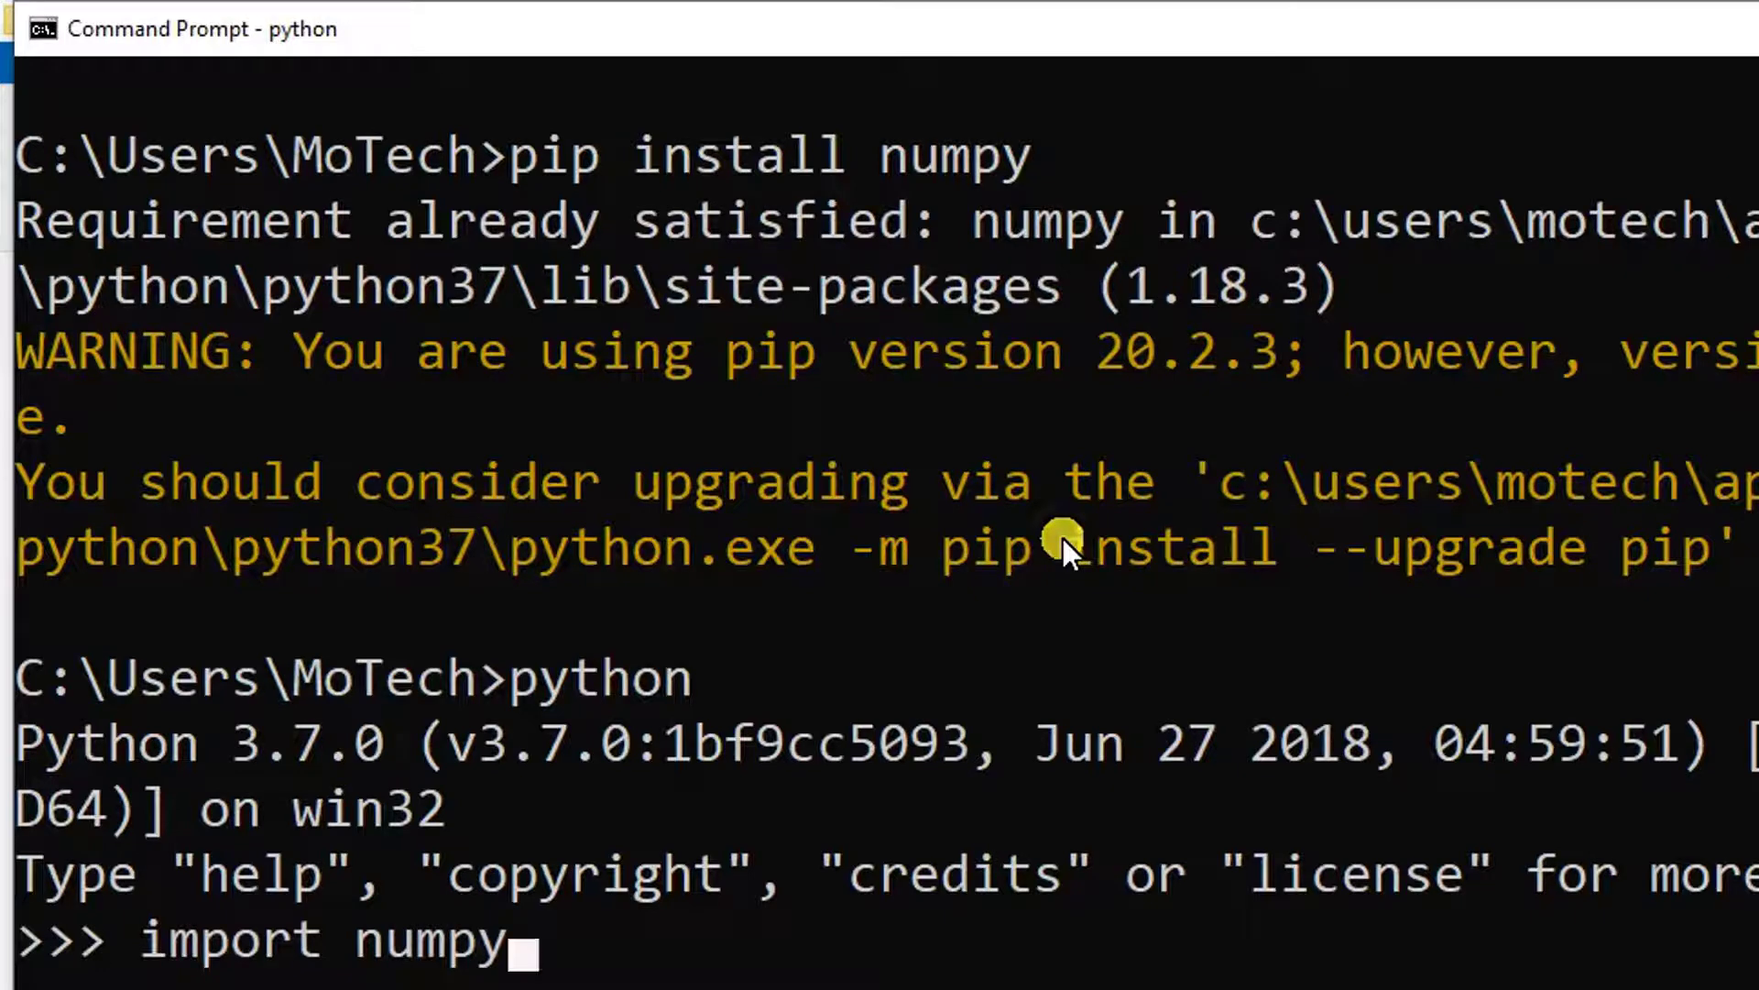